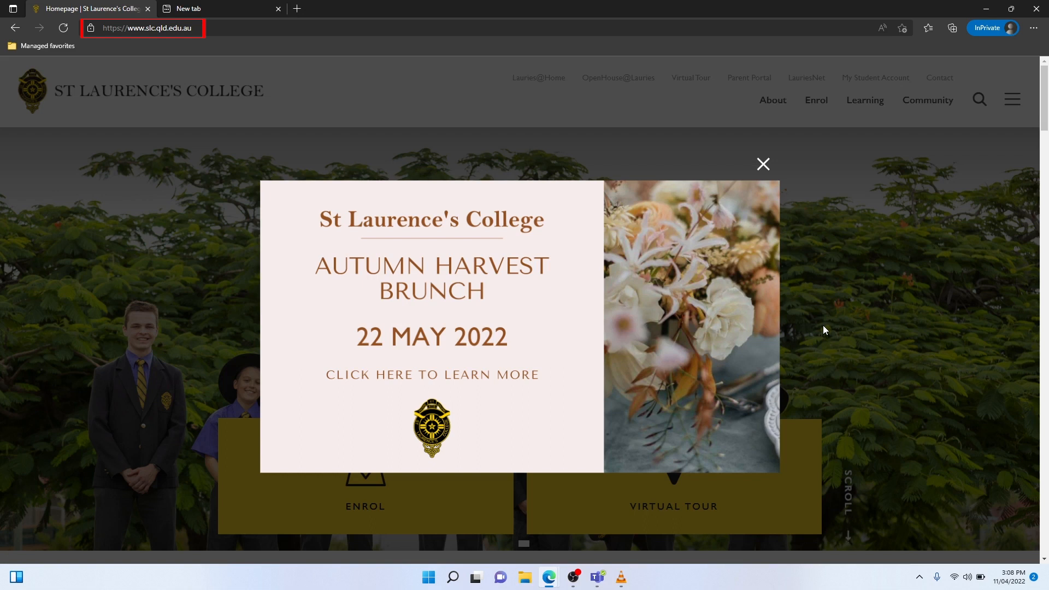
pyautogui.moveTo(191, 53)
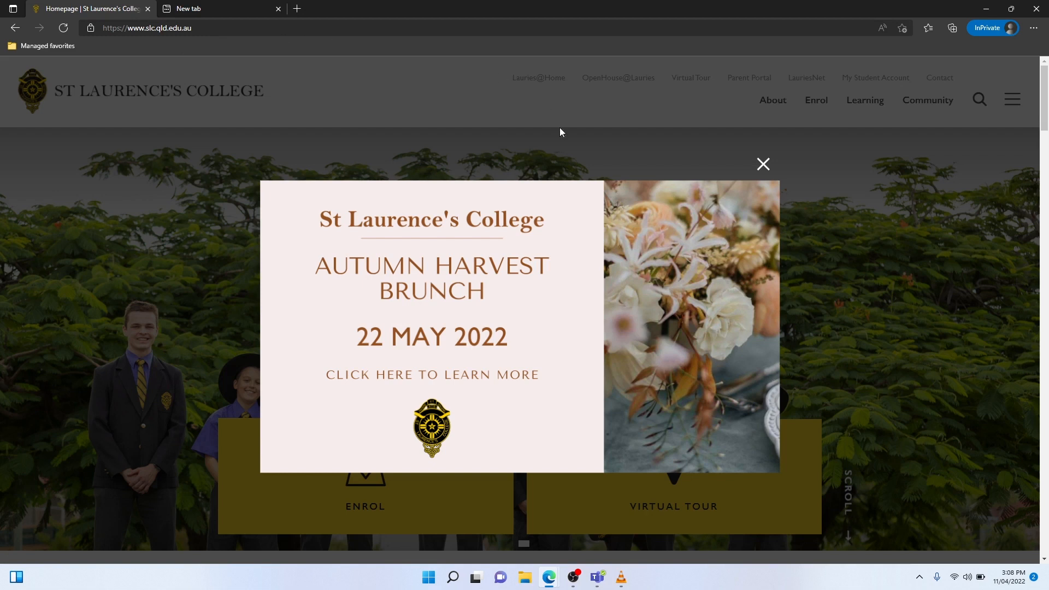
# Close the Autumn Harvest Brunch pop-up on the St Laurence's College homepage
pyautogui.click(762, 164)
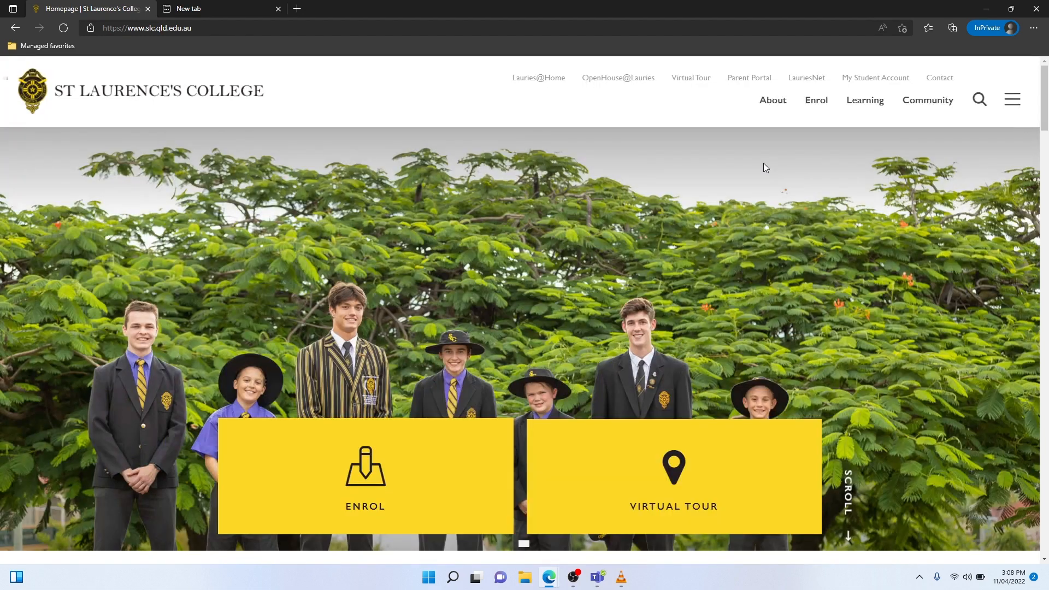
pyautogui.moveTo(747, 89)
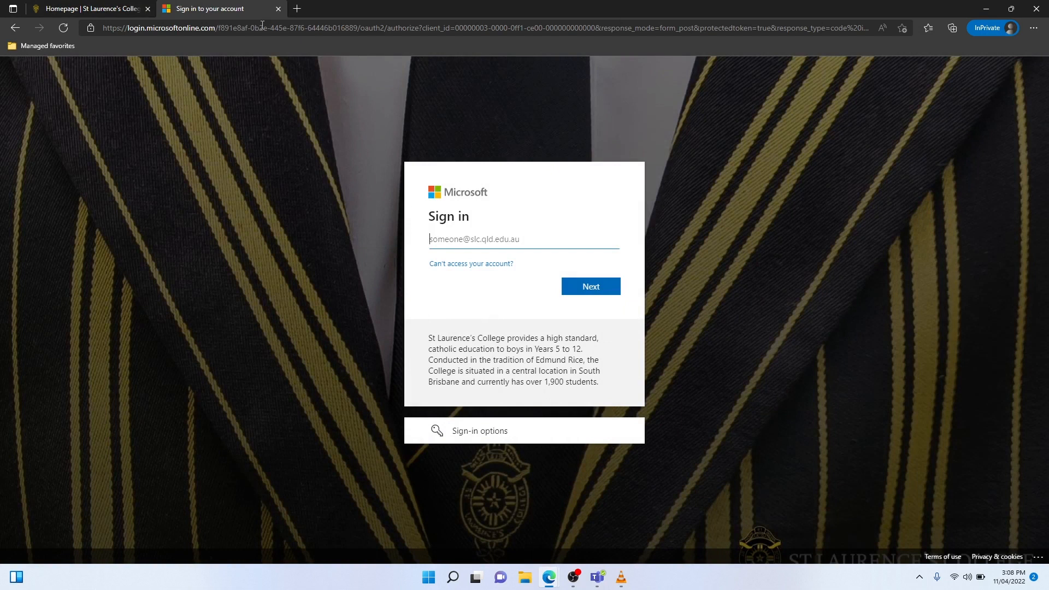
pyautogui.moveTo(423, 165)
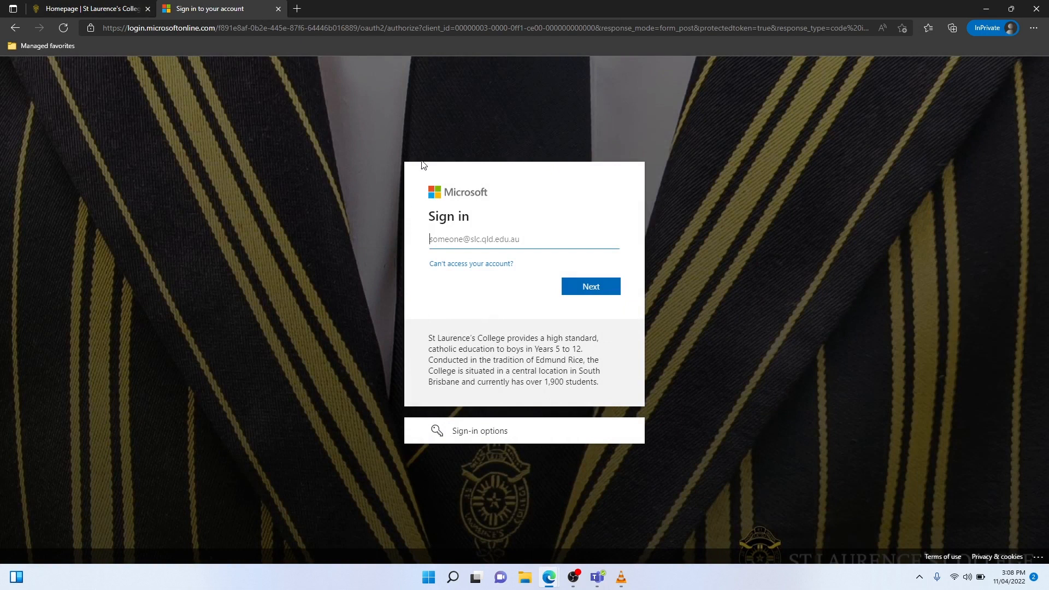
pyautogui.click(525, 239)
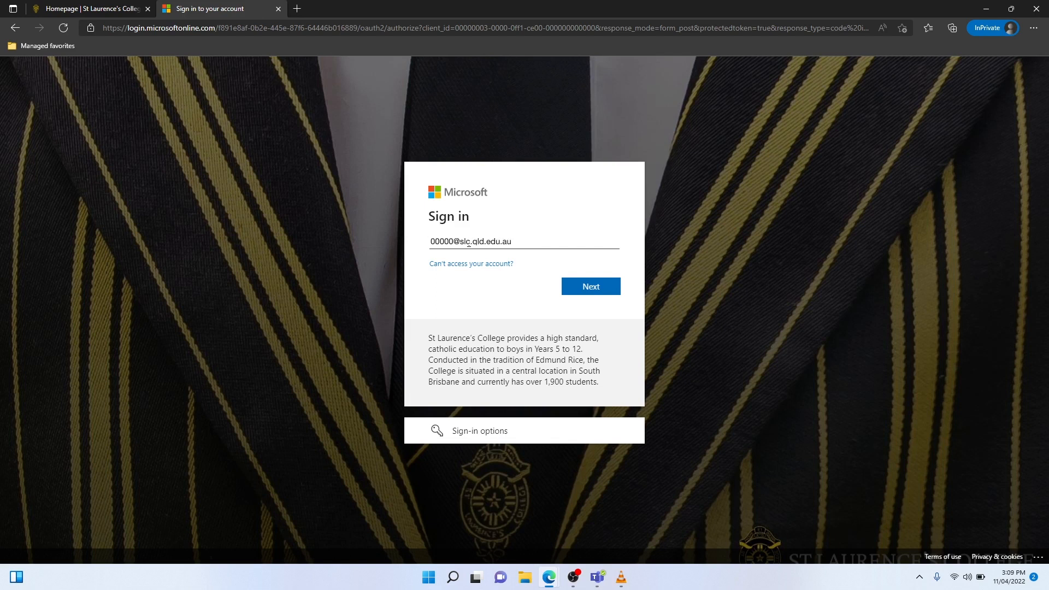
pyautogui.click(471, 241)
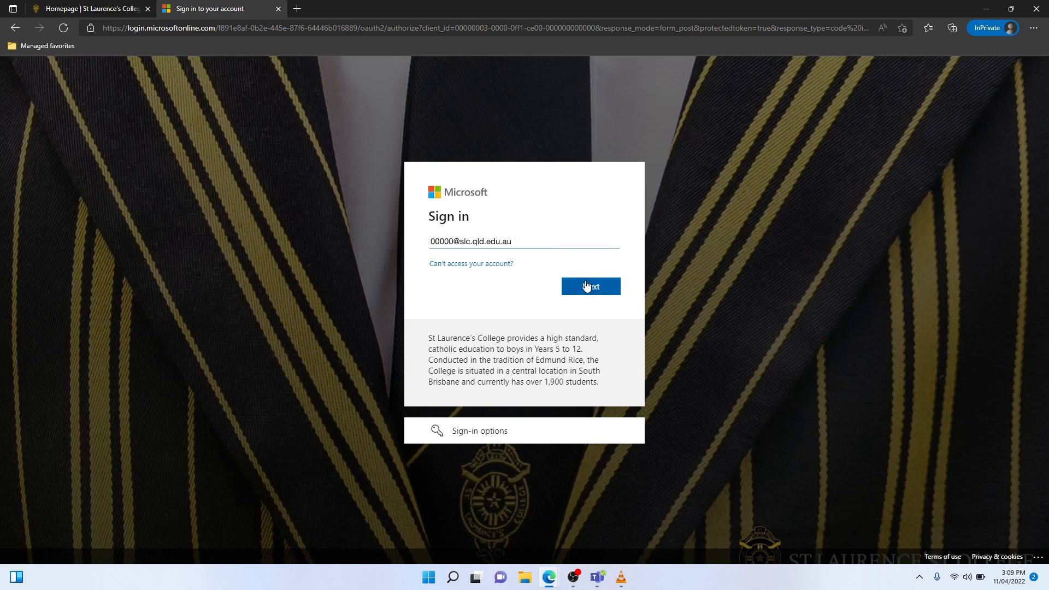
pyautogui.click(589, 285)
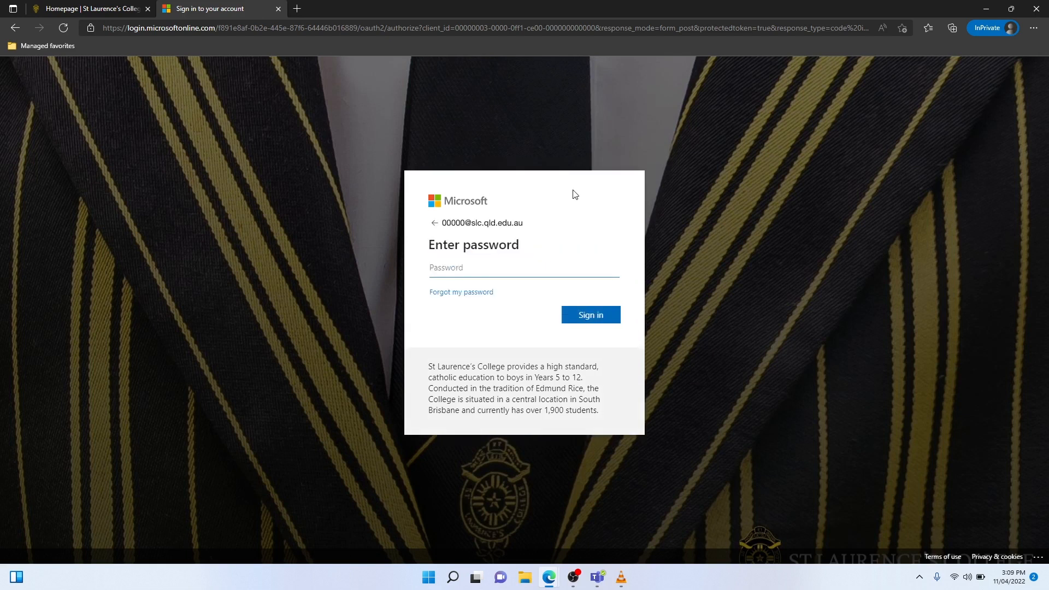
# Submit the account password and answer No to staying signed in
pyautogui.write('••••')
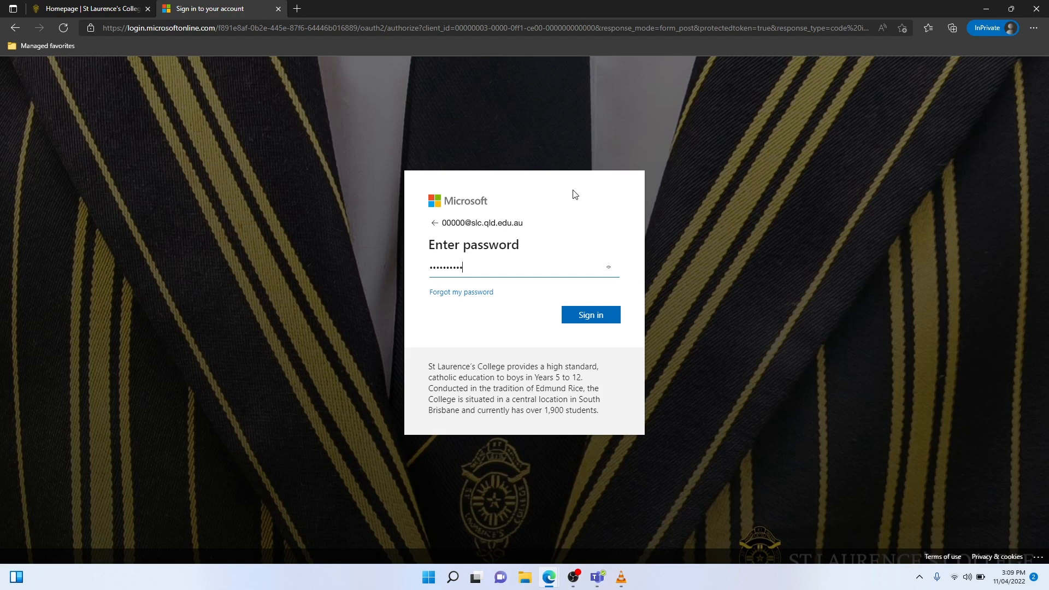
pyautogui.click(589, 314)
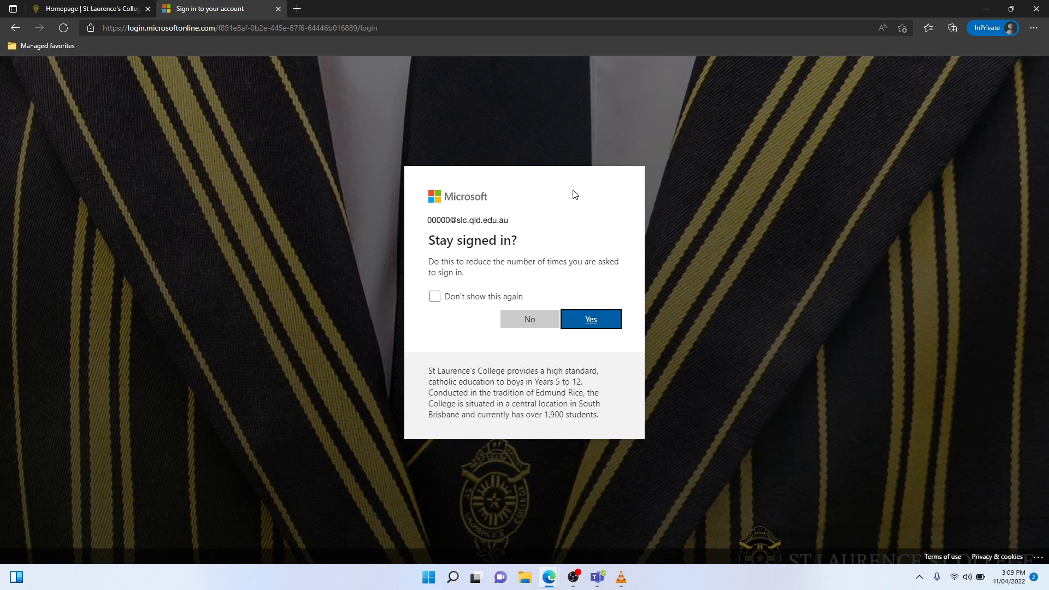
pyautogui.moveTo(560, 284)
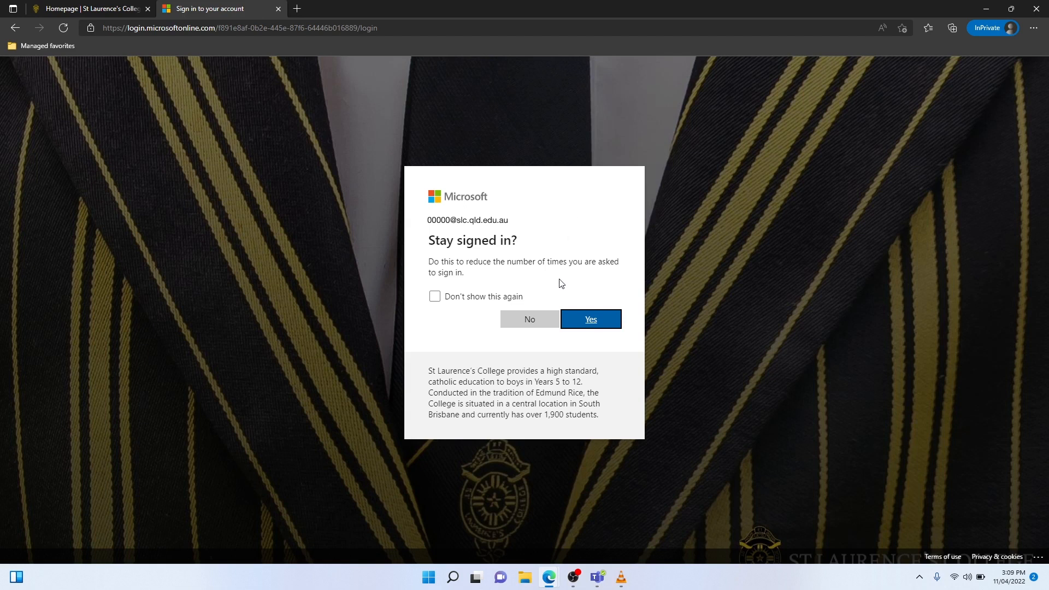
pyautogui.click(590, 319)
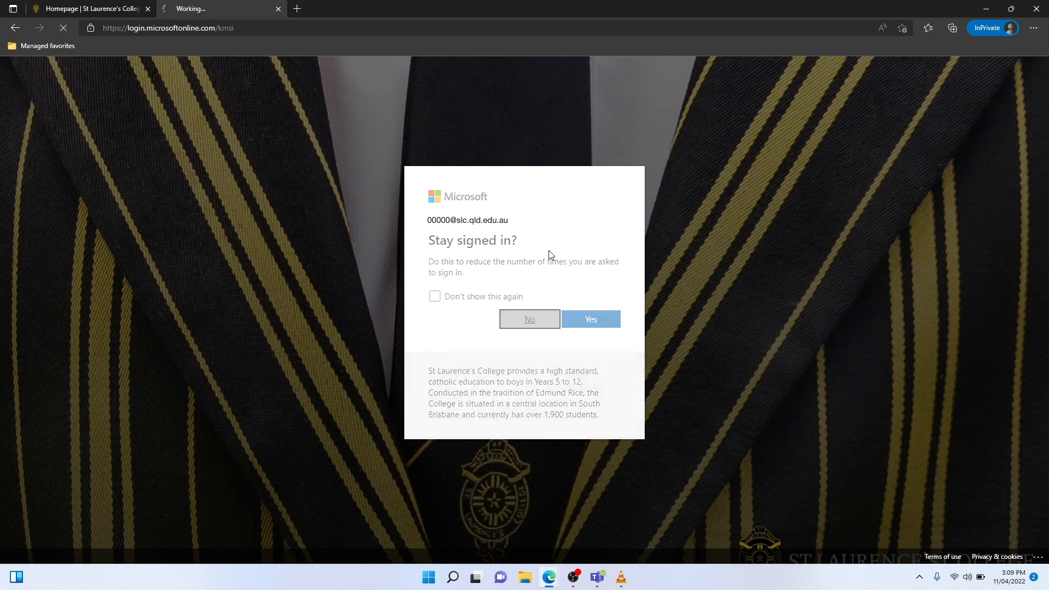
pyautogui.click(590, 319)
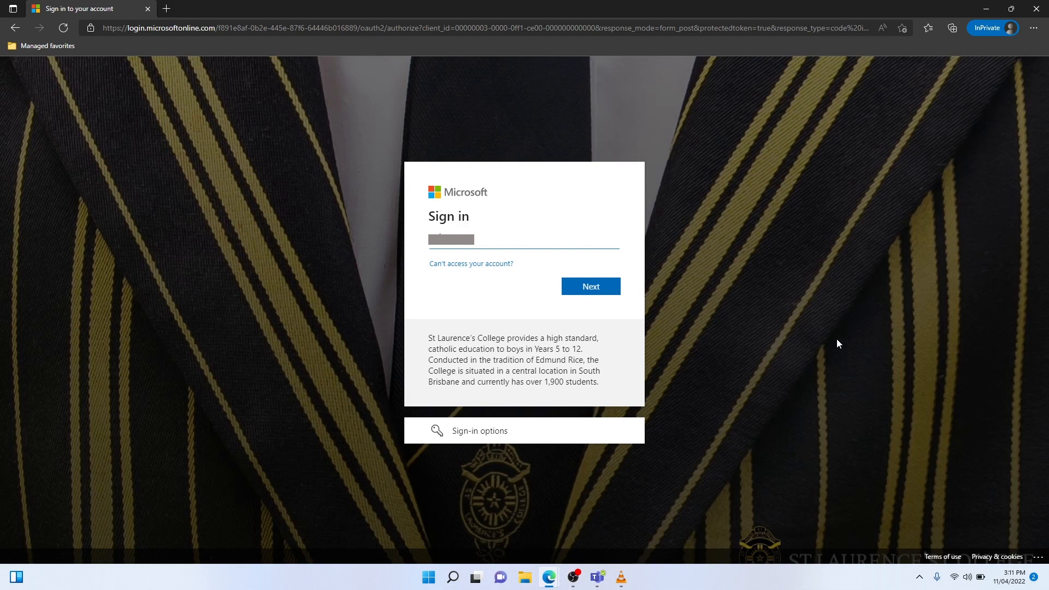
pyautogui.write('@')
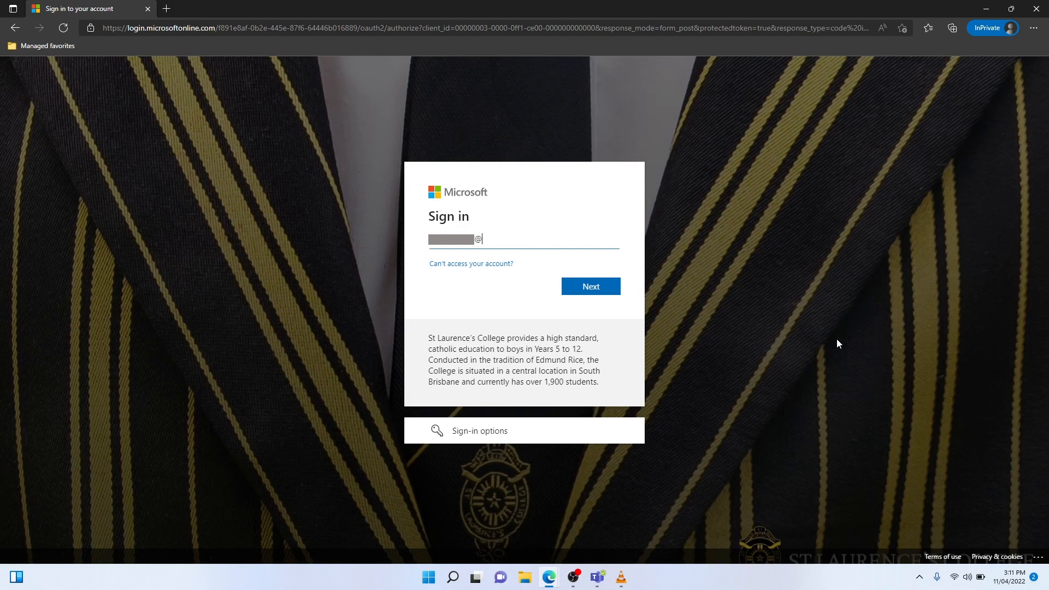
pyautogui.write('gmail.com')
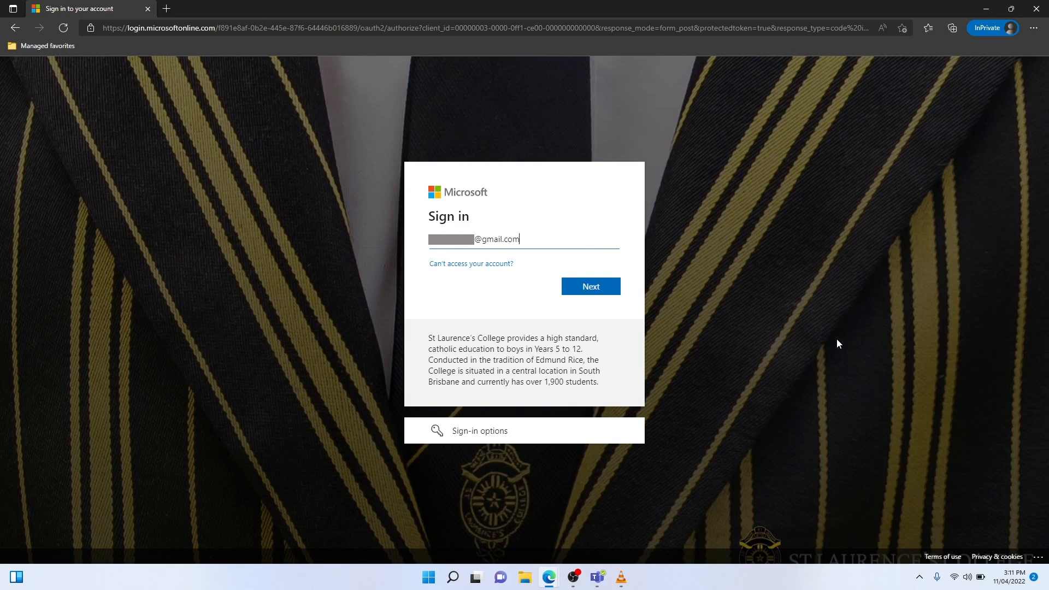
pyautogui.click(591, 286)
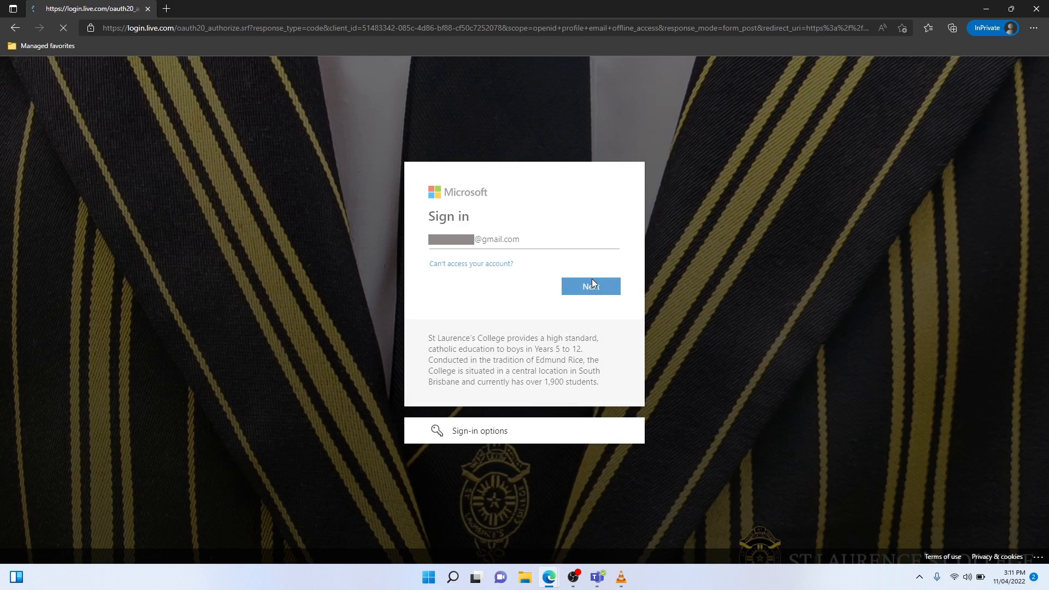
pyautogui.click(590, 286)
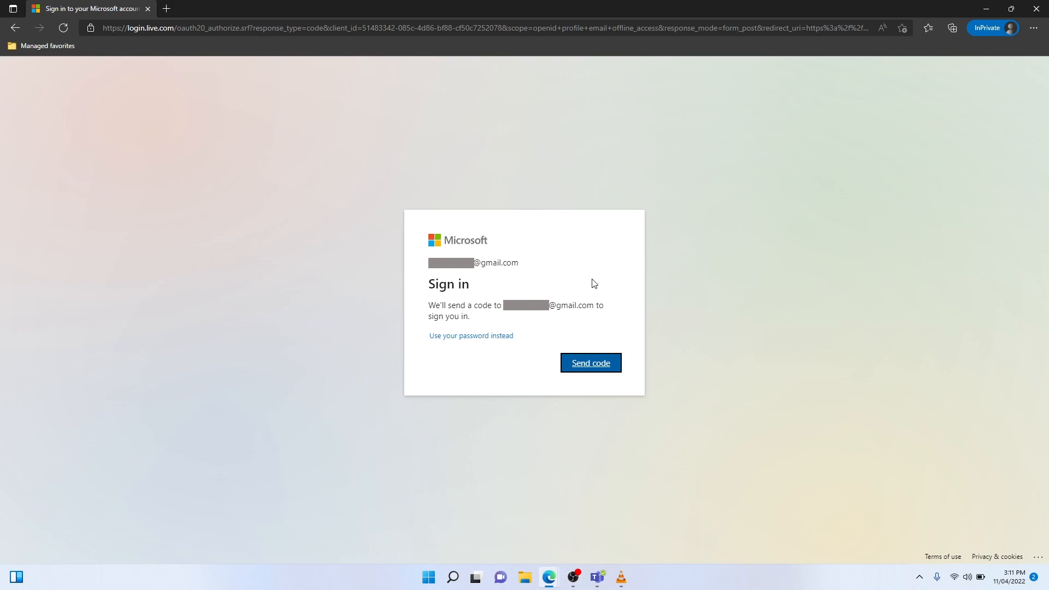
pyautogui.click(591, 363)
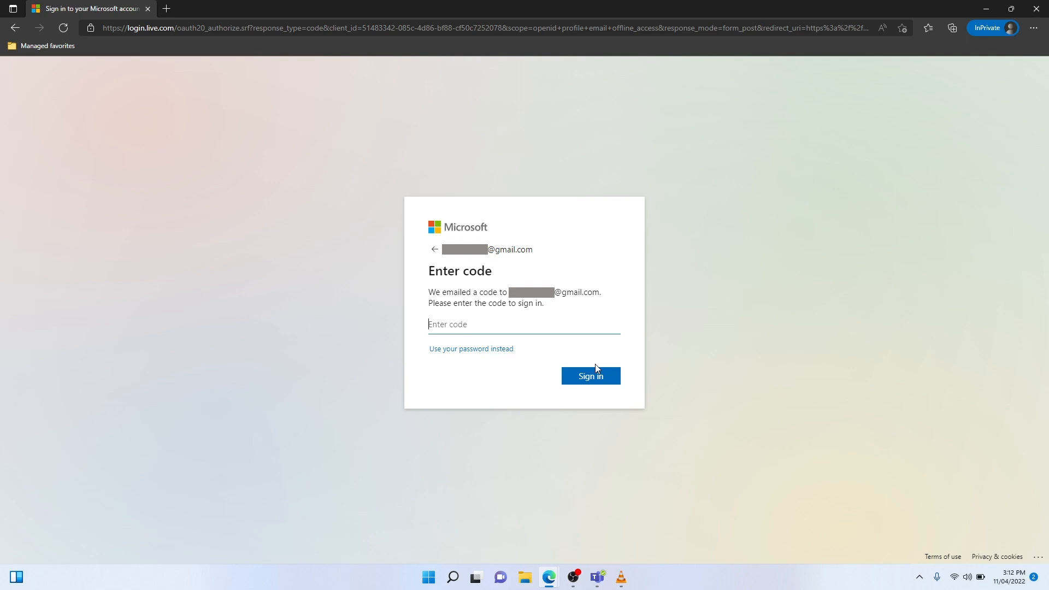
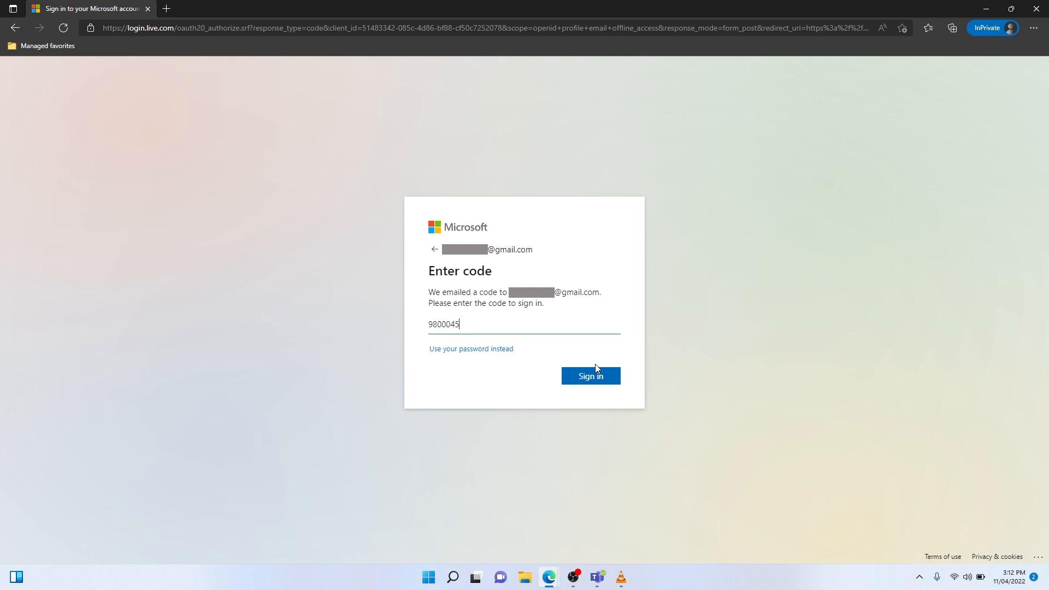
# Sign in with the emailed code and answer No to staying signed in
pyautogui.click(590, 375)
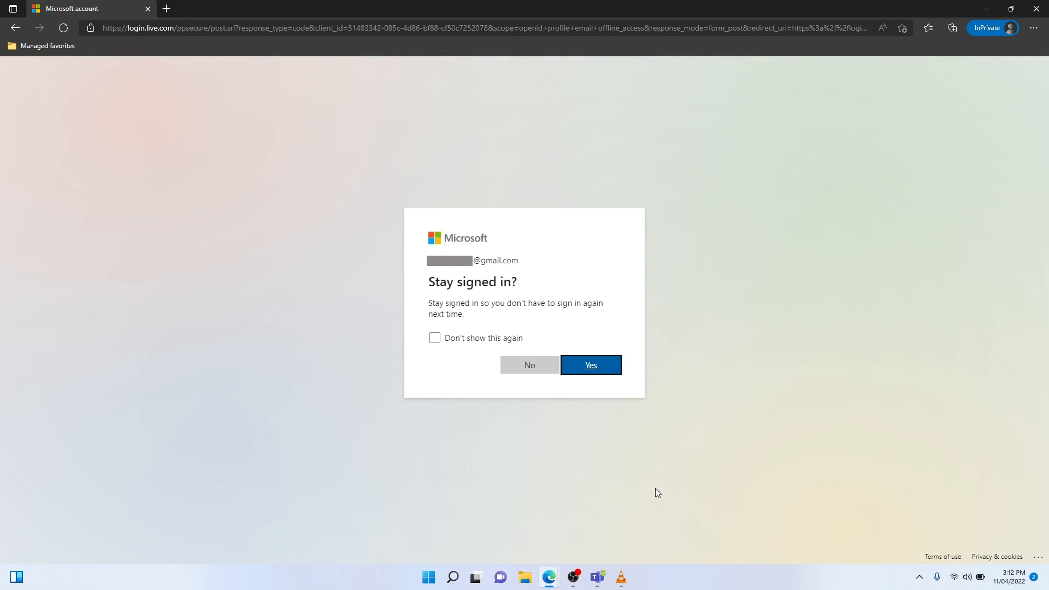
pyautogui.moveTo(561, 426)
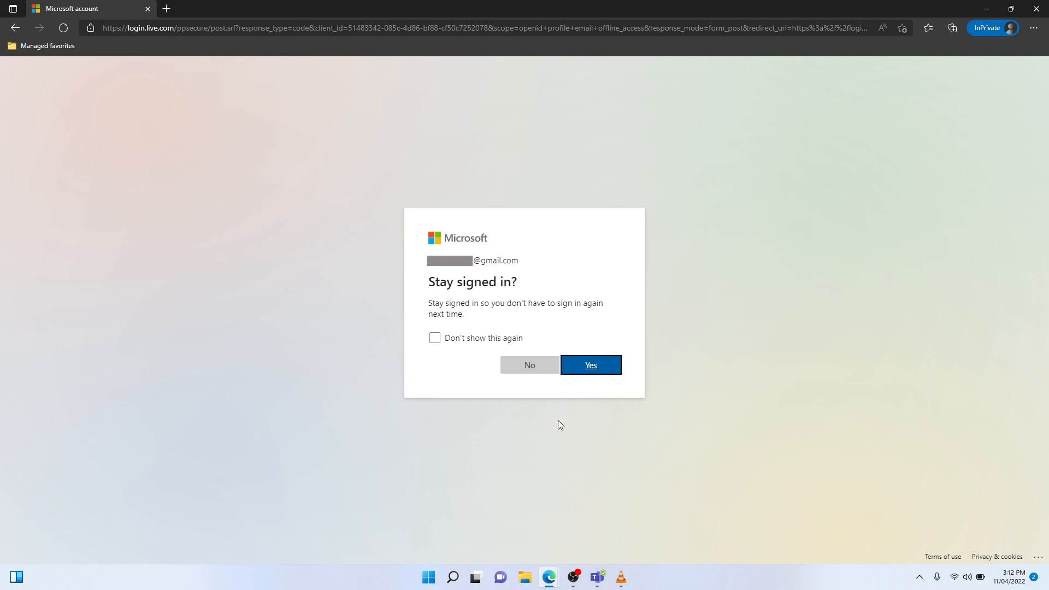
pyautogui.moveTo(549, 415)
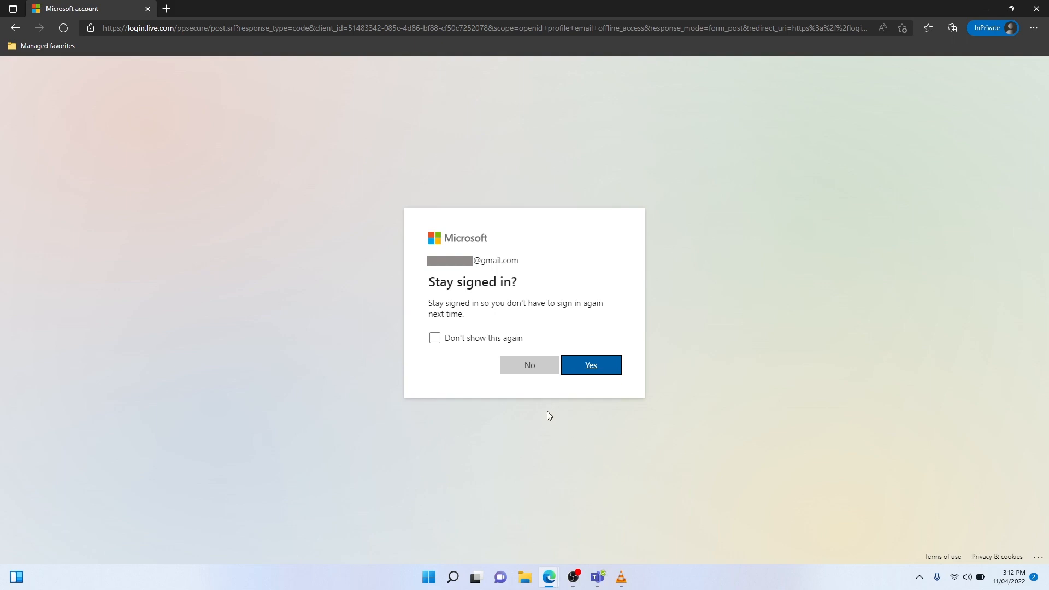
pyautogui.click(530, 366)
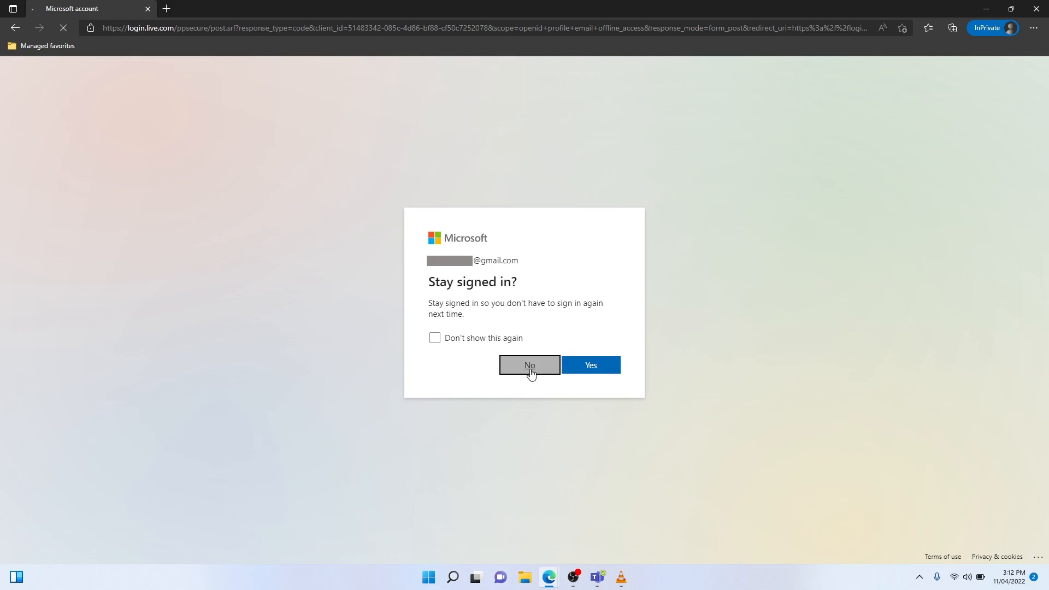
pyautogui.click(529, 364)
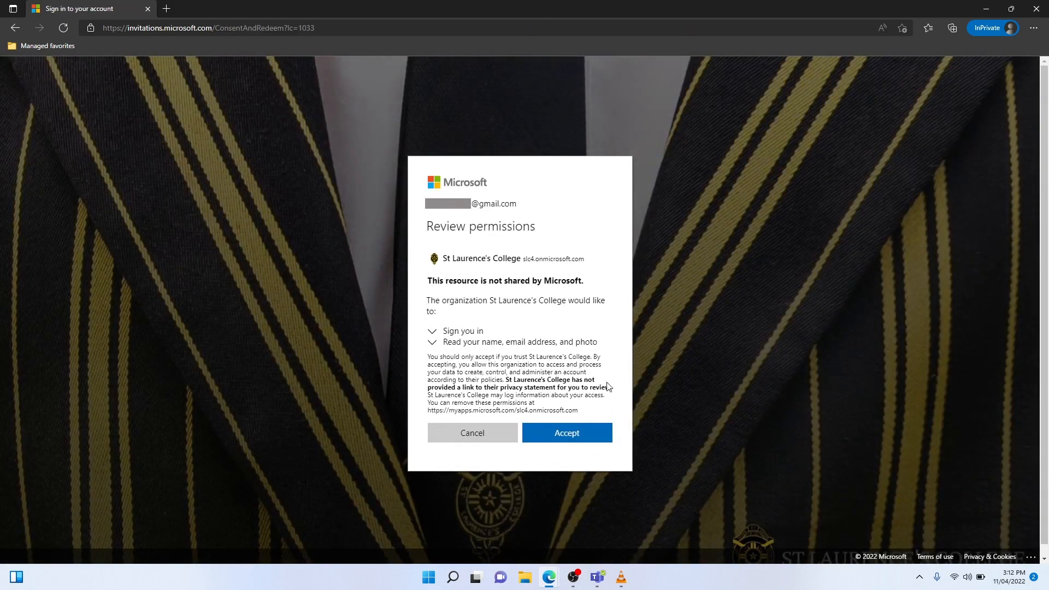
pyautogui.moveTo(589, 383)
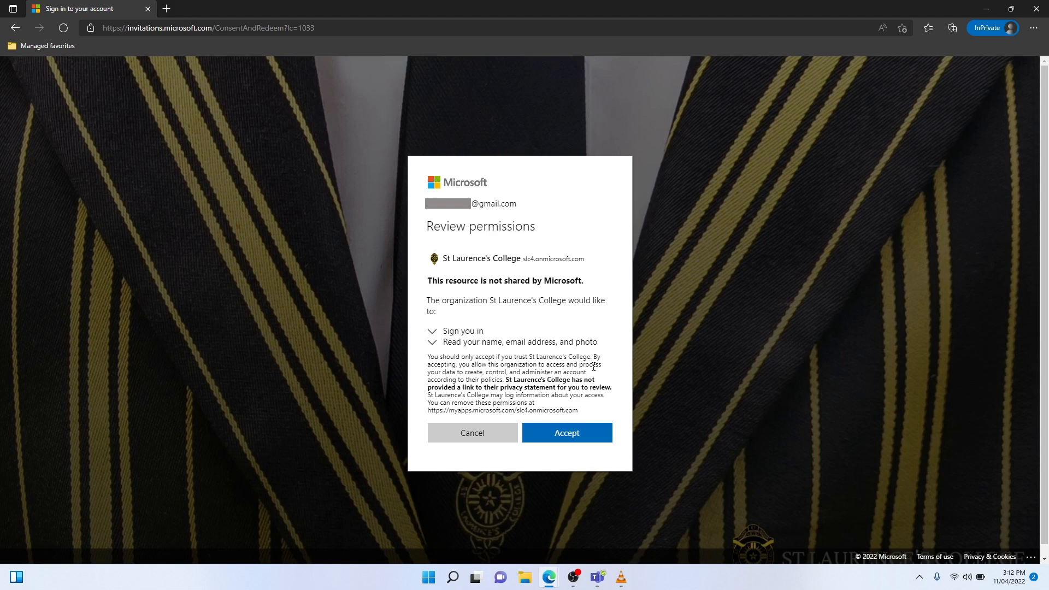
# Accept St Laurence's College's request on the Review permissions page
pyautogui.click(566, 432)
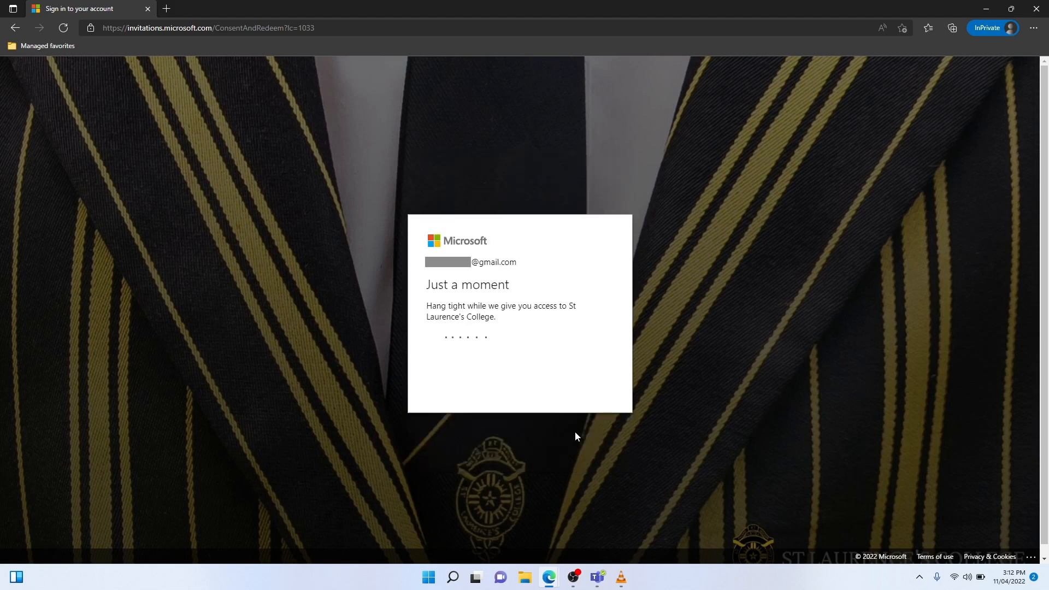